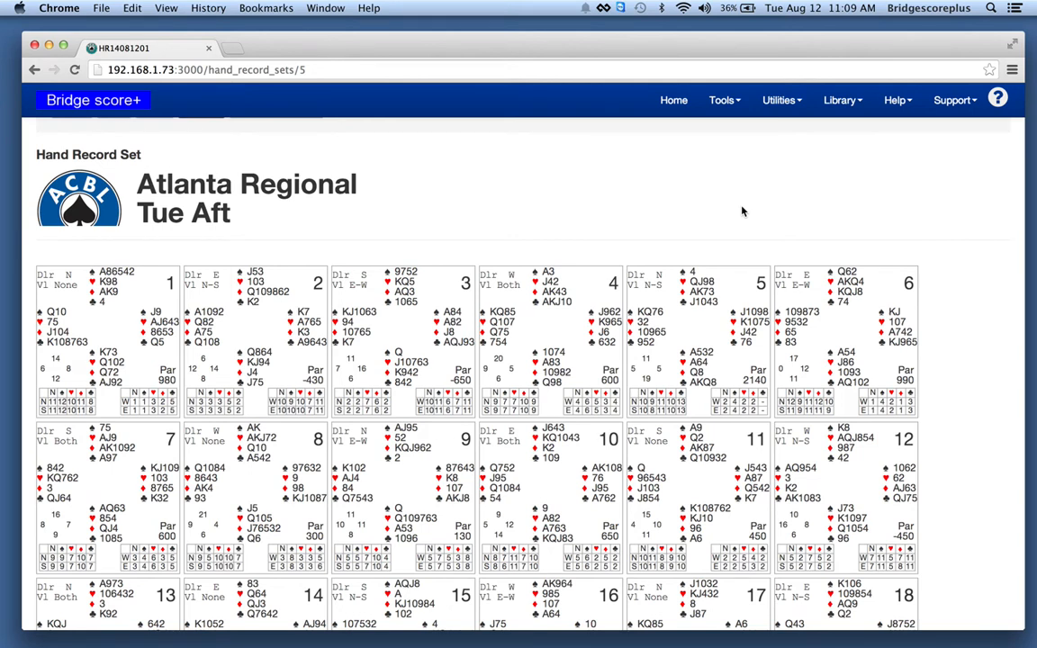
{"action": "mouse_move", "coordinate": [586, 140]}
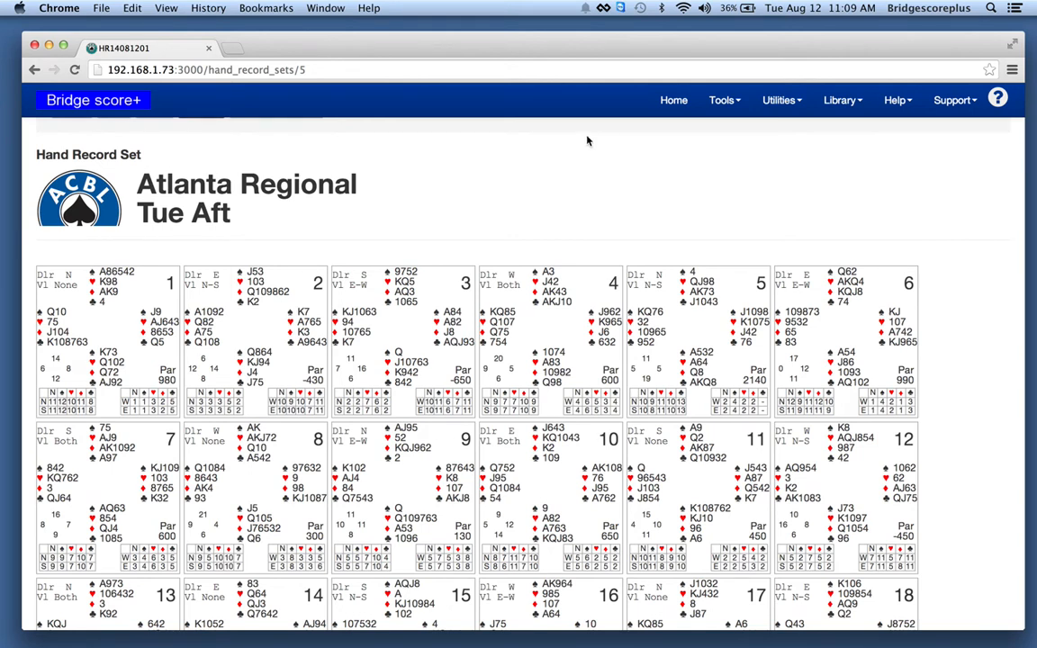
{"action": "mouse_move", "coordinate": [576, 144]}
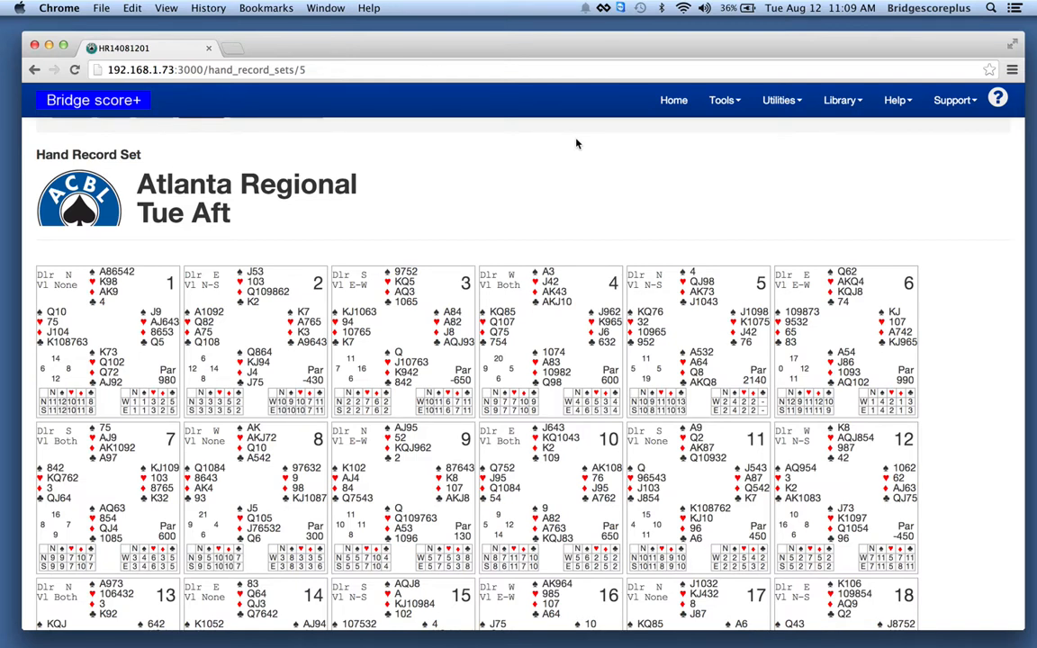
{"action": "mouse_move", "coordinate": [202, 243]}
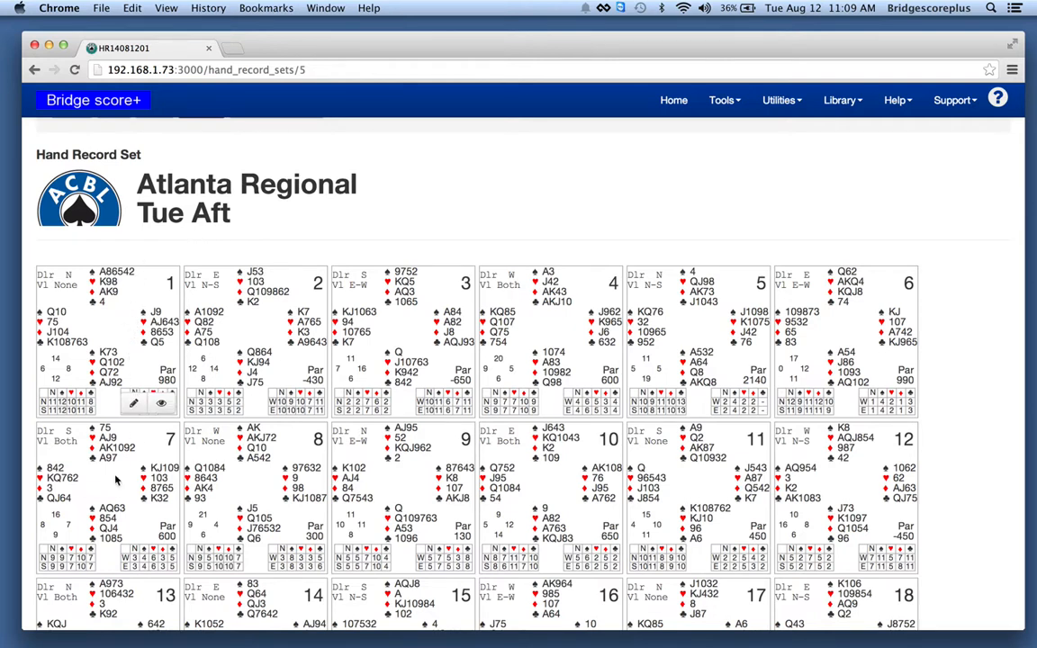
{"action": "mouse_move", "coordinate": [104, 423]}
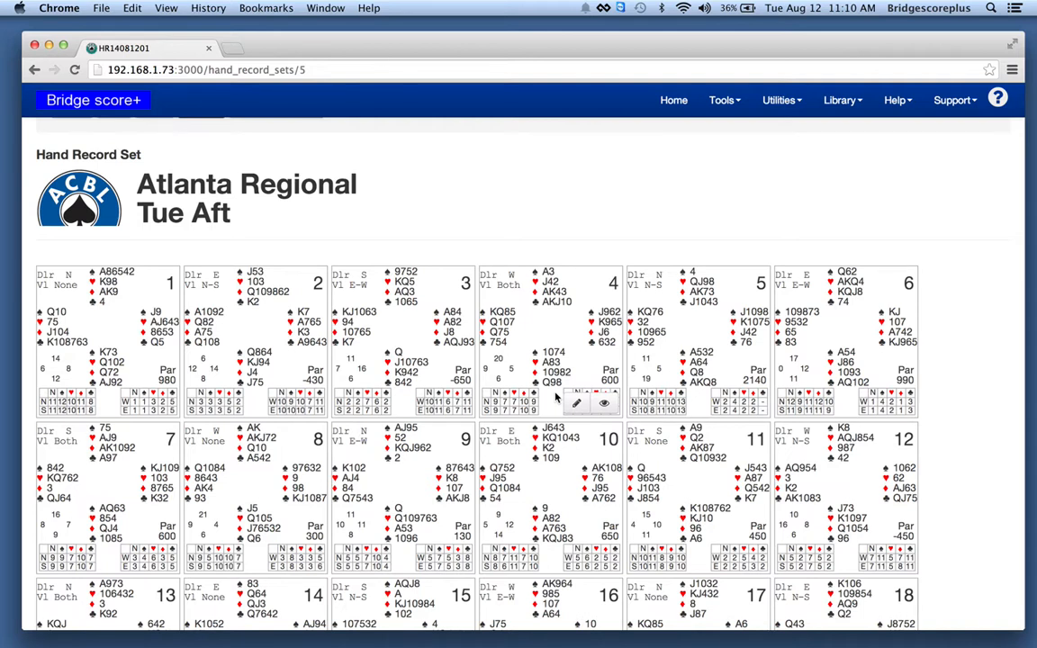
{"action": "mouse_move", "coordinate": [562, 400]}
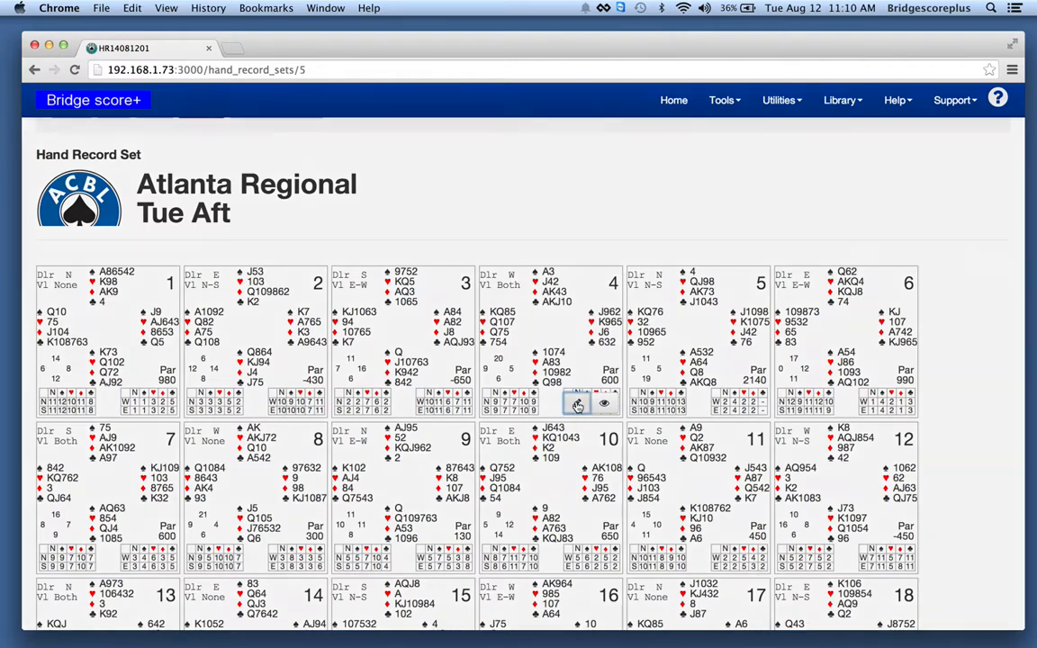
- Bring up board 4's deal in the Hand Editor via its edit icon
{"action": "left_click", "coordinate": [576, 403]}
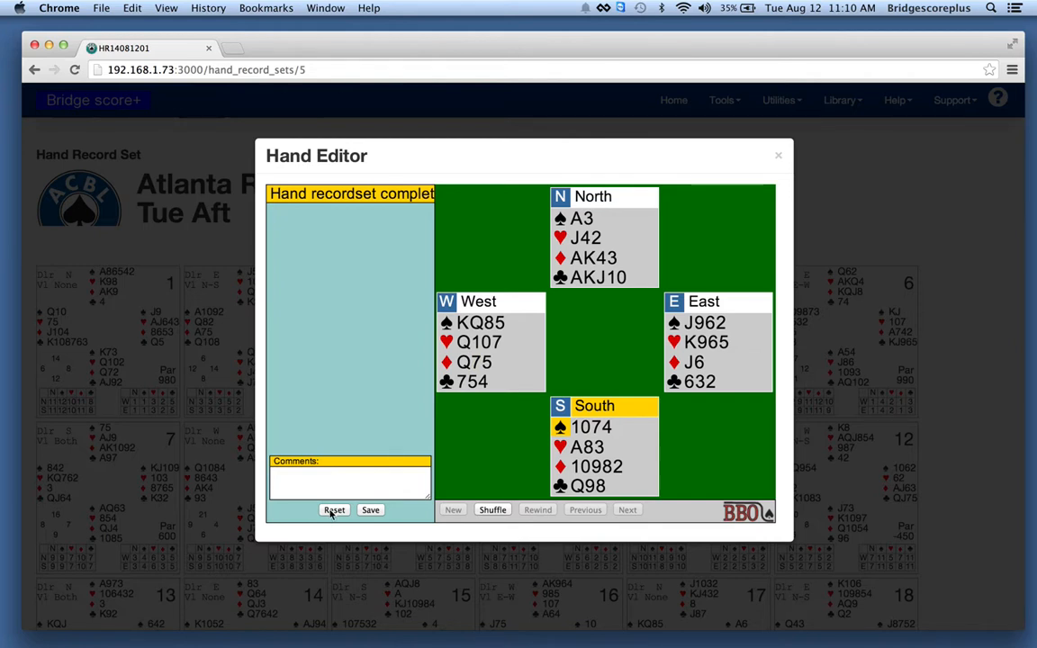
- Reset board 4's cards and assign new cards to the North and South hands
{"action": "left_click", "coordinate": [335, 510]}
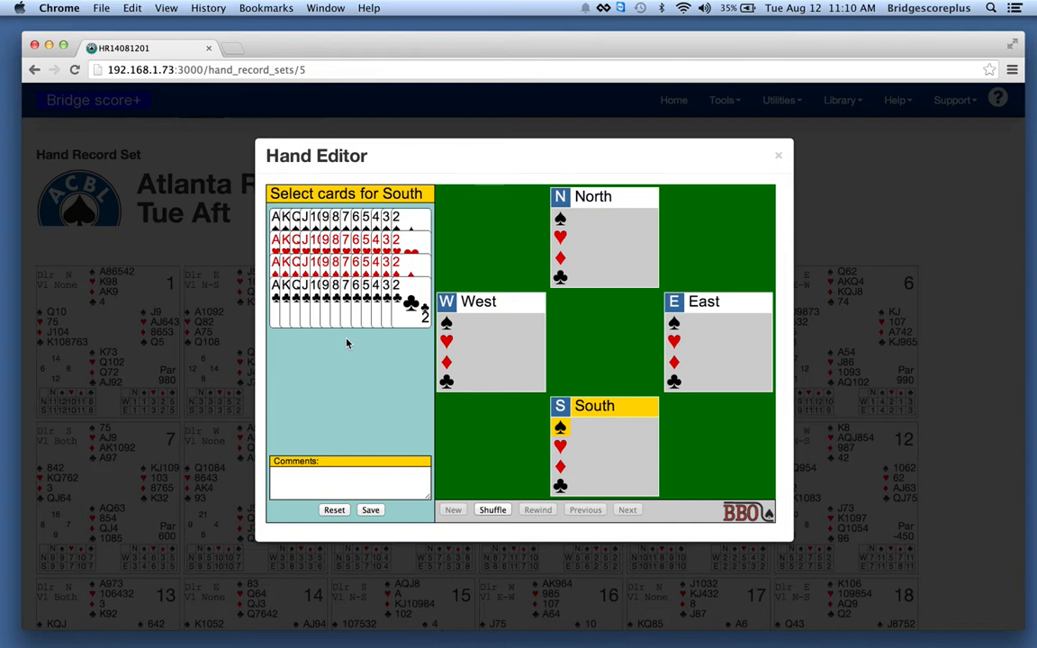
{"action": "left_click", "coordinate": [301, 297]}
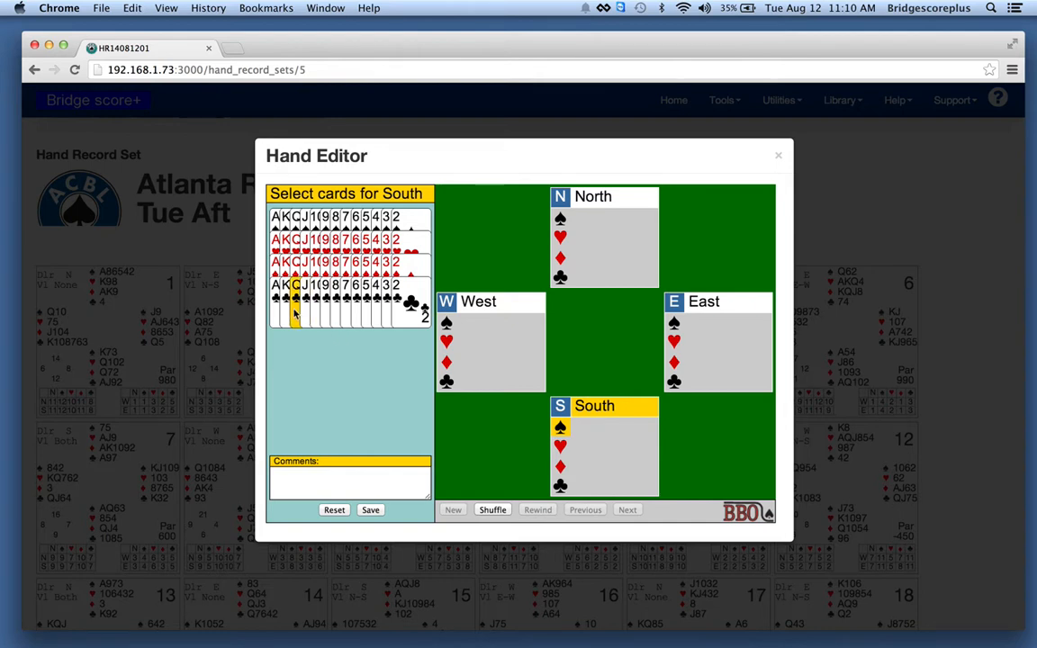
{"action": "left_click", "coordinate": [592, 196]}
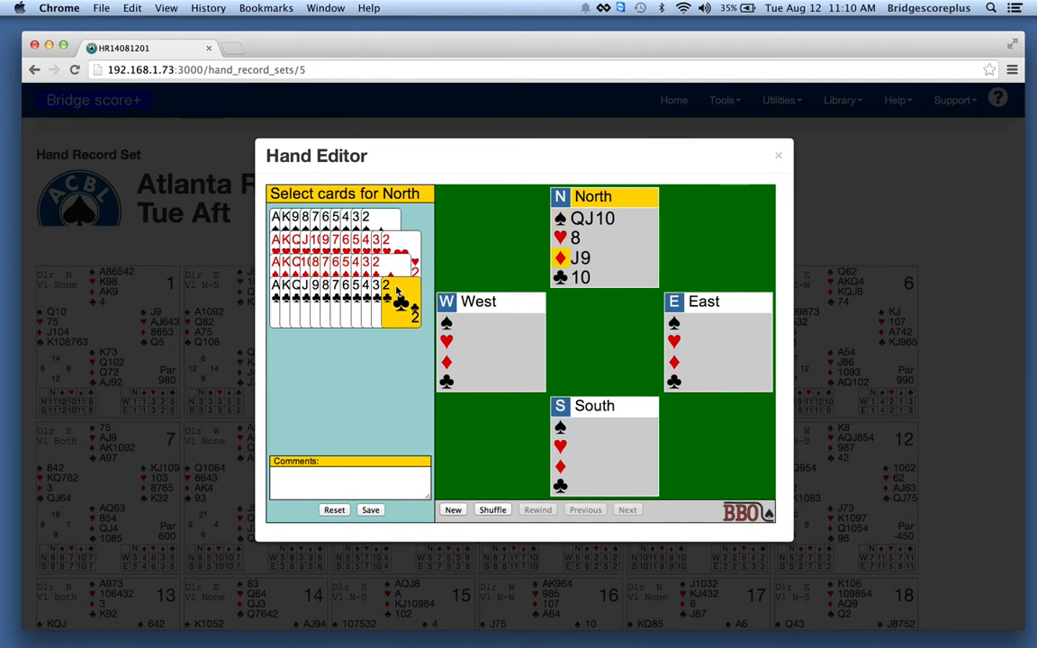
{"action": "left_click", "coordinate": [385, 285]}
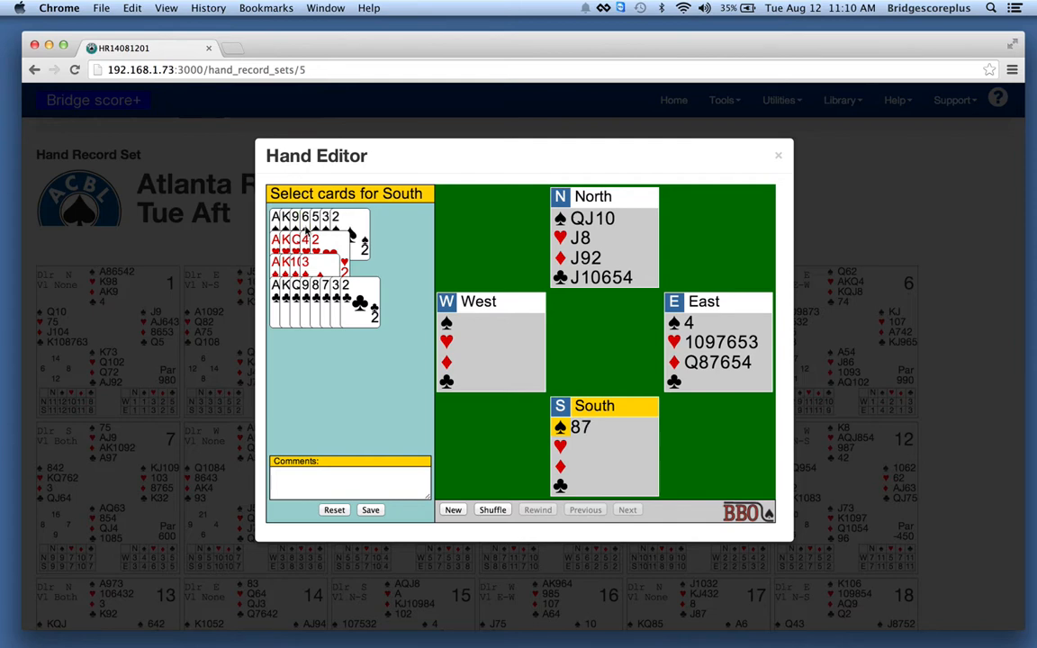
{"action": "left_click", "coordinate": [314, 284]}
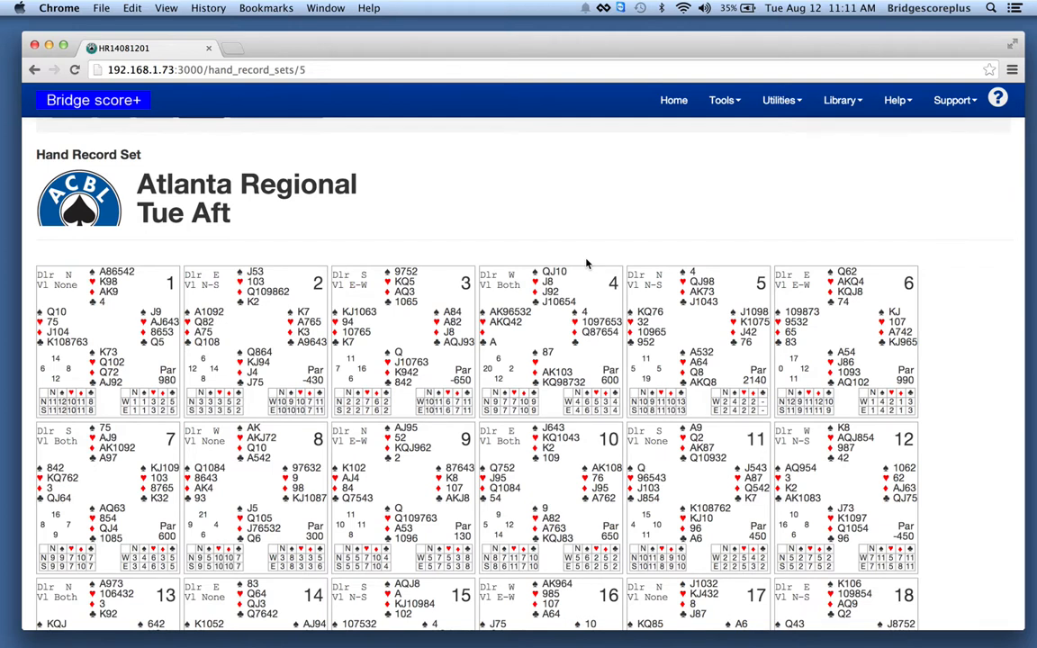
{"action": "mouse_move", "coordinate": [543, 340]}
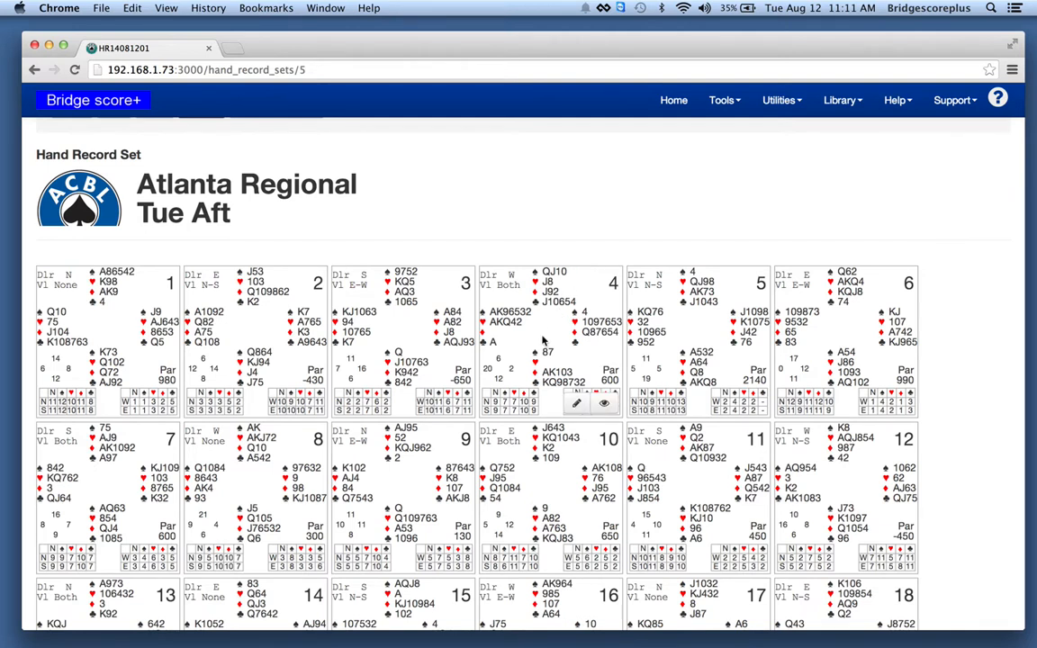
{"action": "mouse_move", "coordinate": [490, 220]}
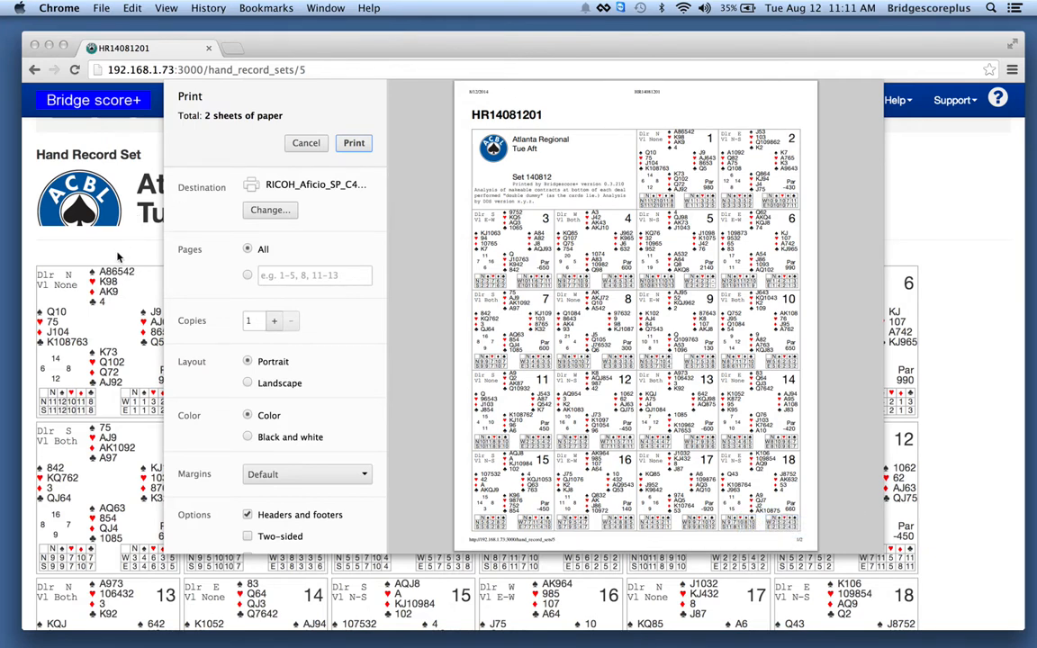
{"action": "mouse_move", "coordinate": [413, 185]}
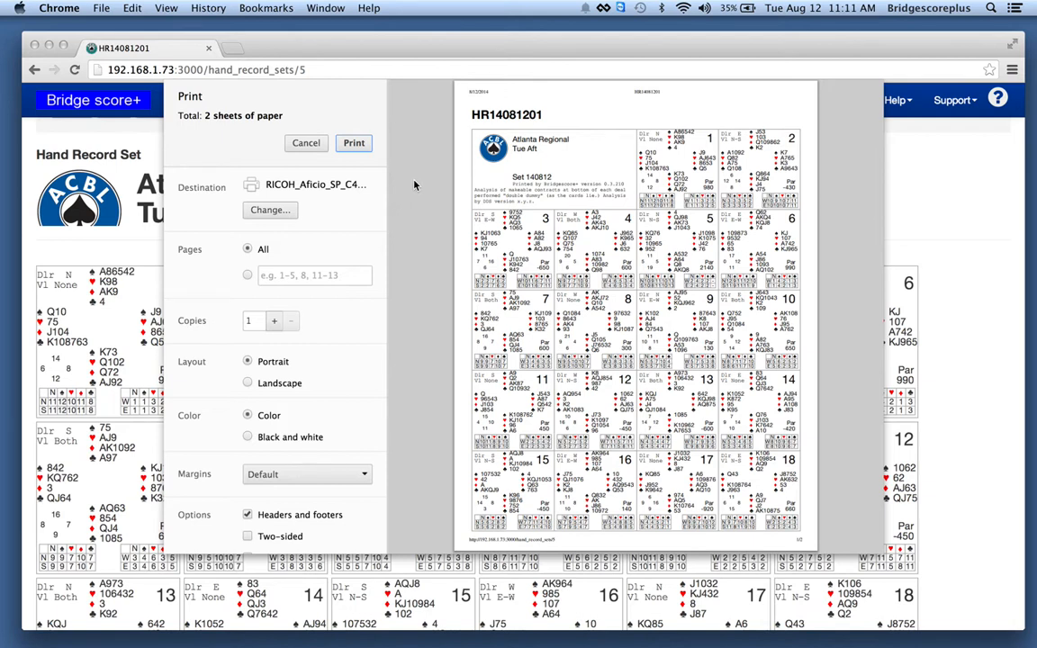
{"action": "mouse_move", "coordinate": [461, 186]}
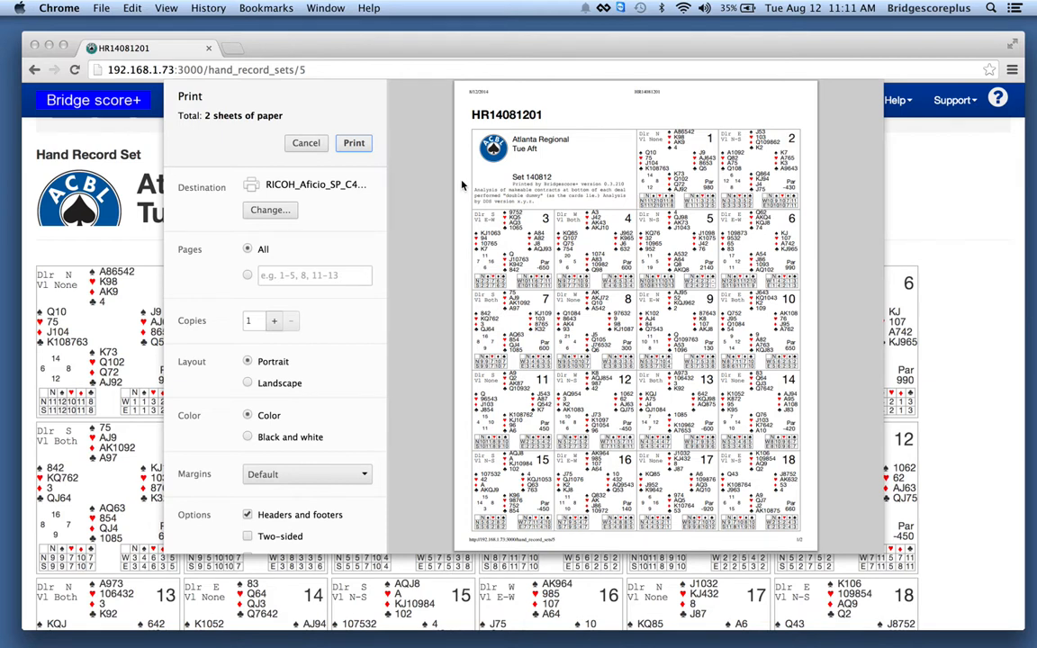
{"action": "mouse_move", "coordinate": [450, 181]}
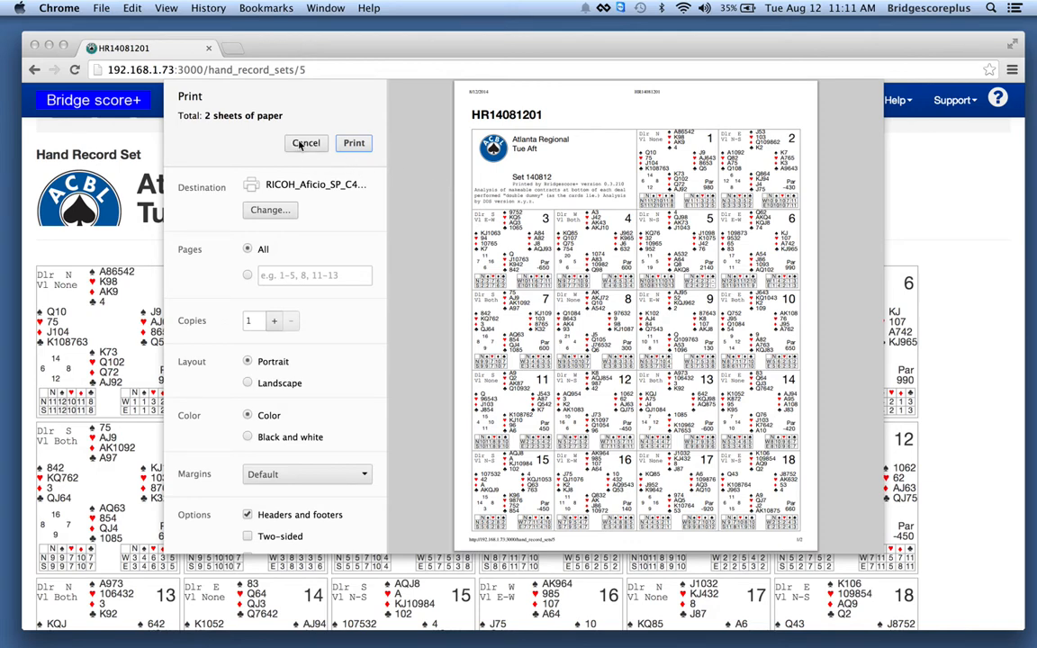
{"action": "left_click", "coordinate": [306, 144]}
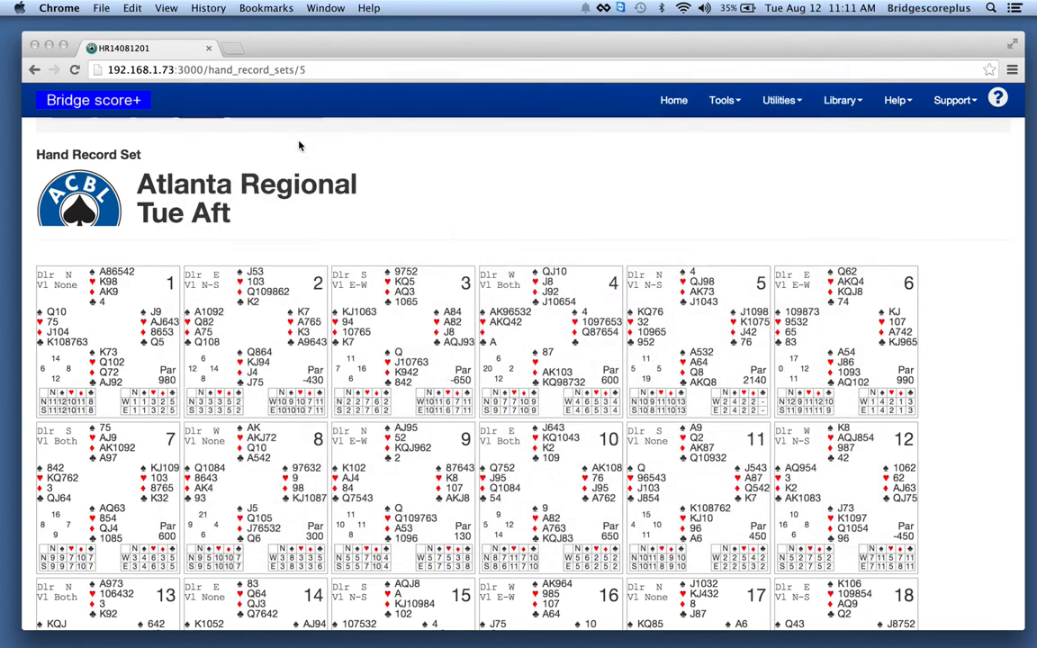